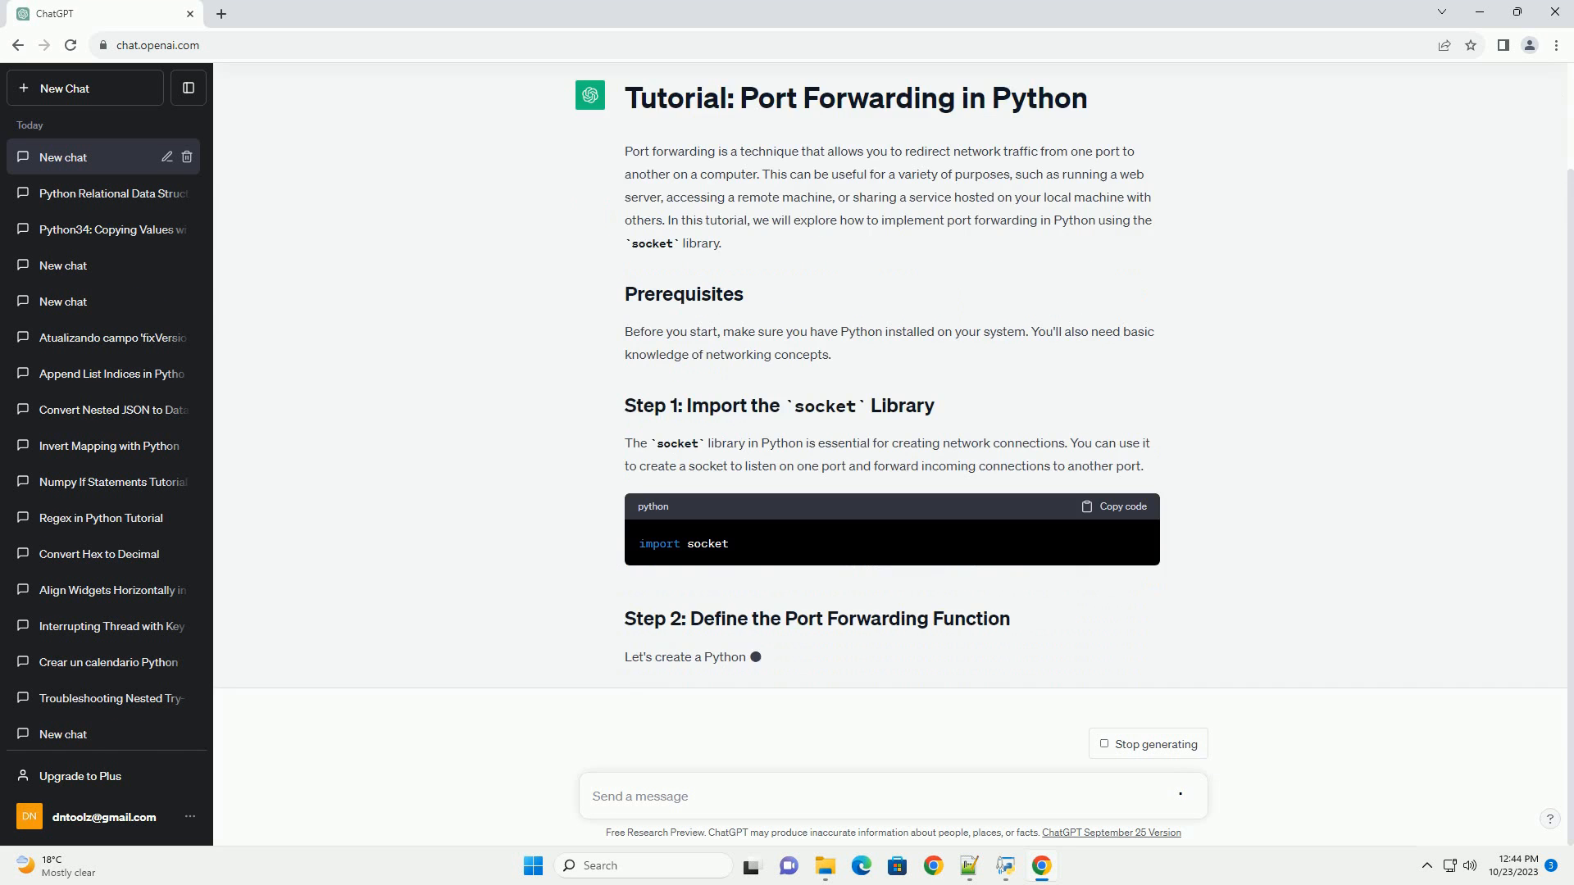
scroll("down", 3)
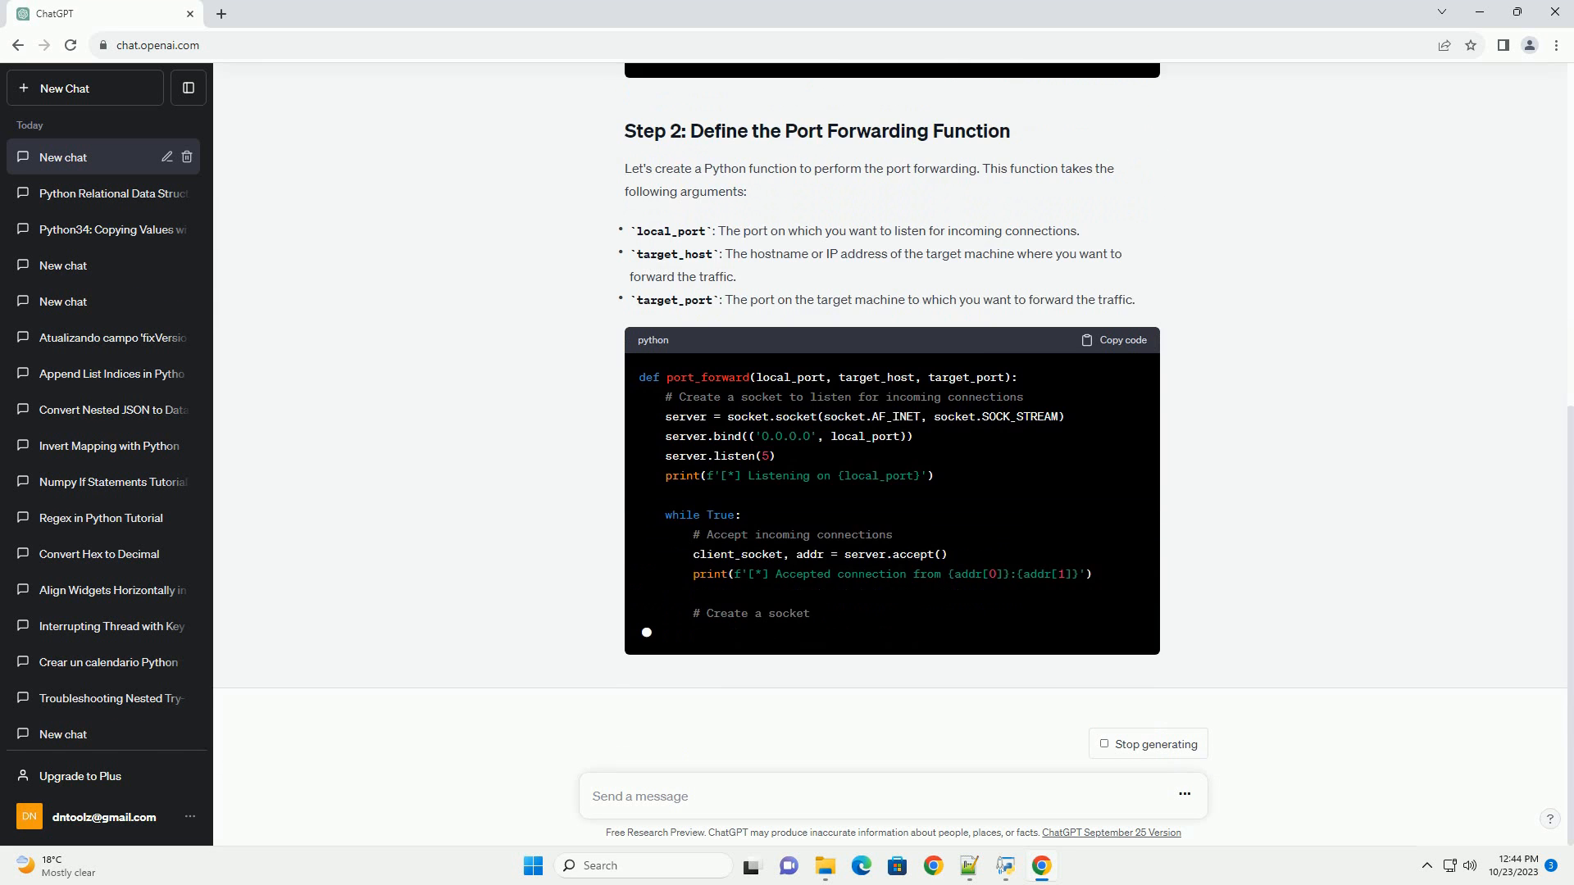
scroll("down", 3)
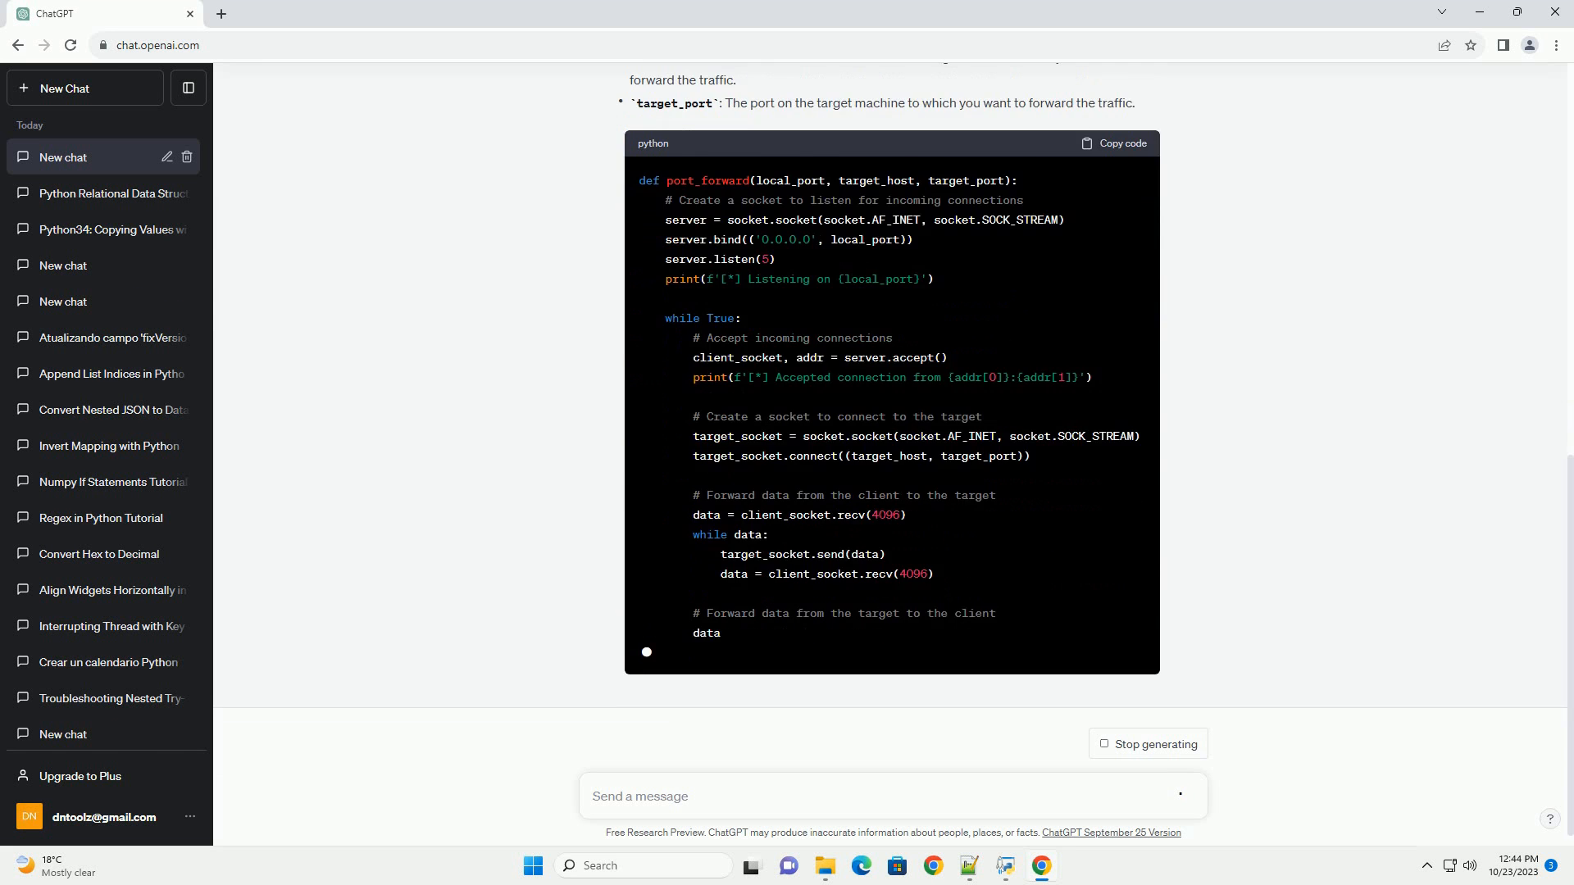
scroll("down", 3)
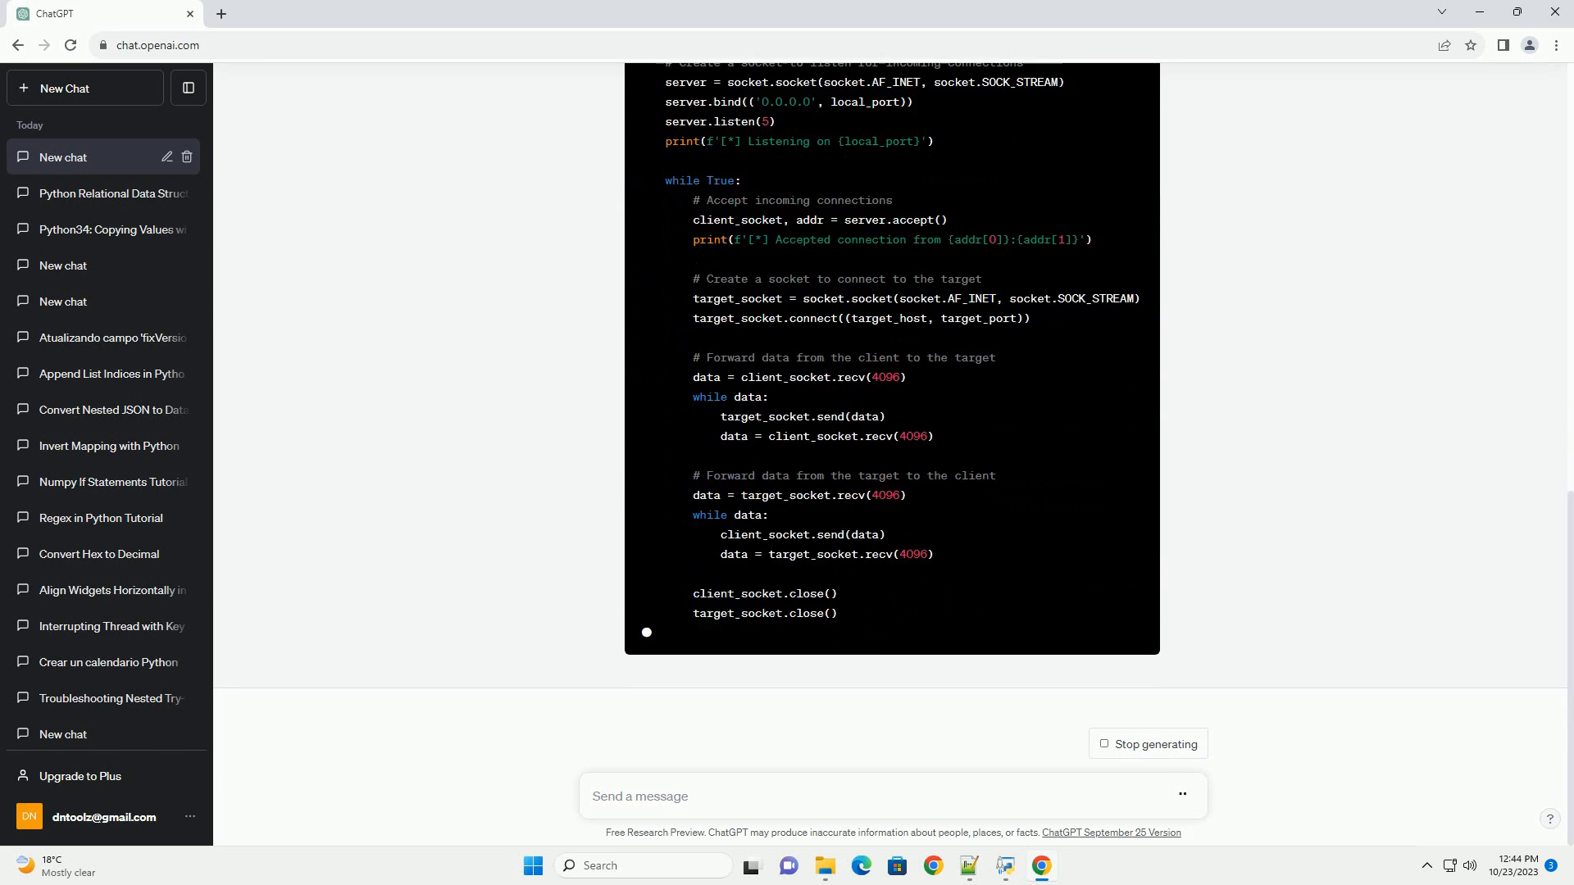